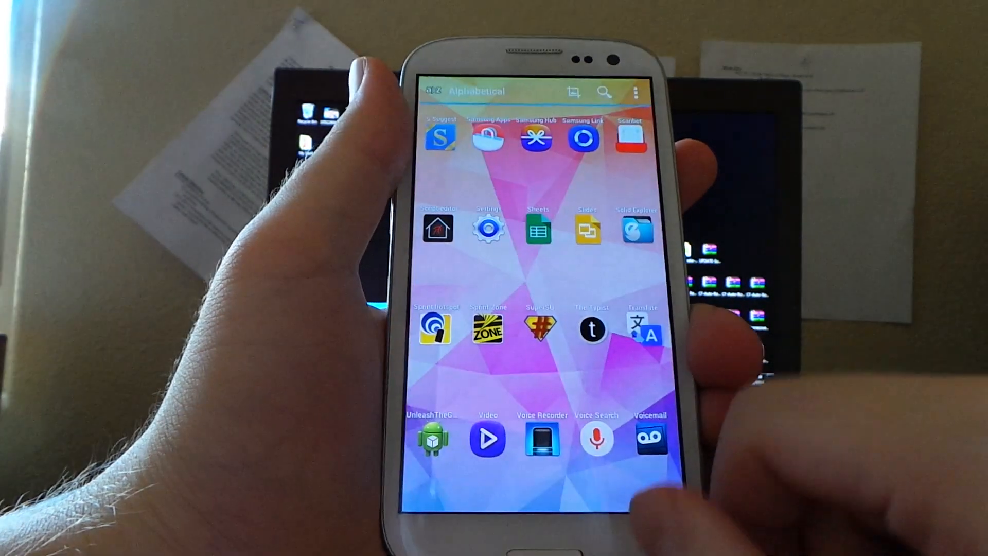
# Launch SuperSU from the app drawer to confirm root access on the phone.
pyautogui.click(540, 329)
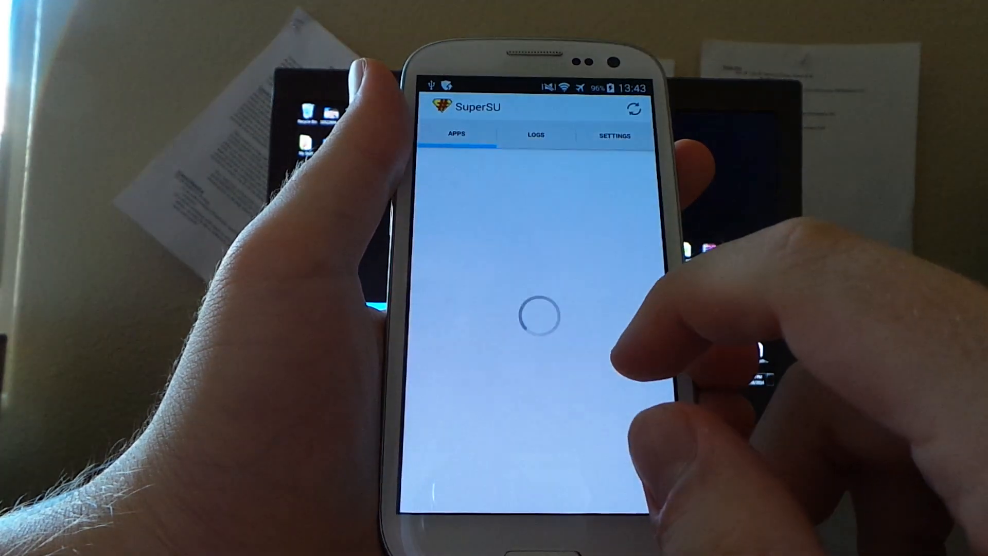